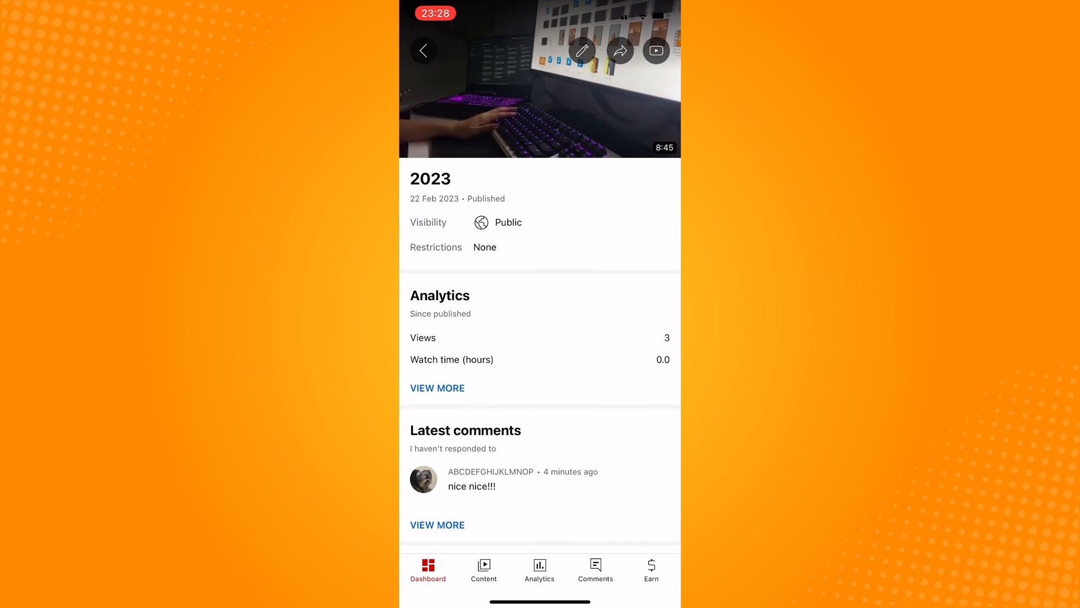
# Open the "nice nice!!!" comment from the Dashboard's Latest comments into its own replies view
pyautogui.click(472, 486)
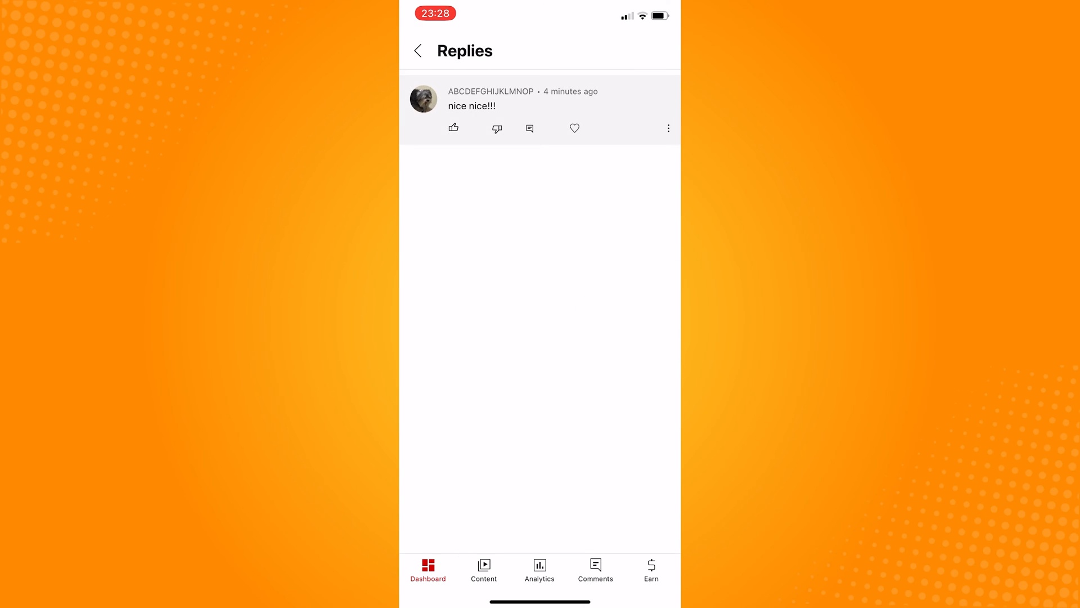
# Choose "Hide user from channel" from the comment's three-dot actions menu
pyautogui.click(667, 128)
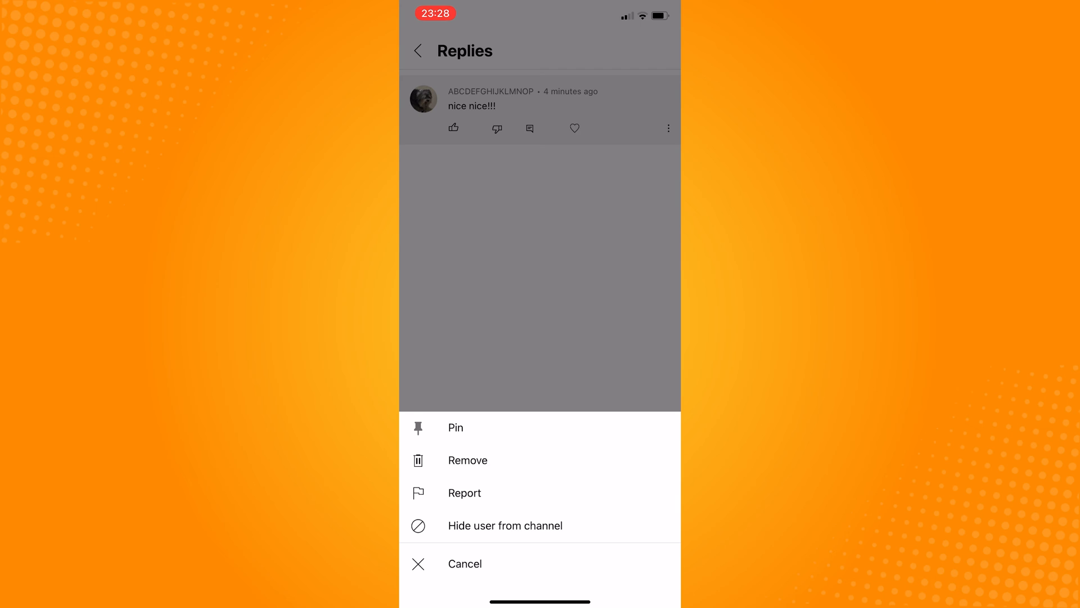
pyautogui.click(505, 525)
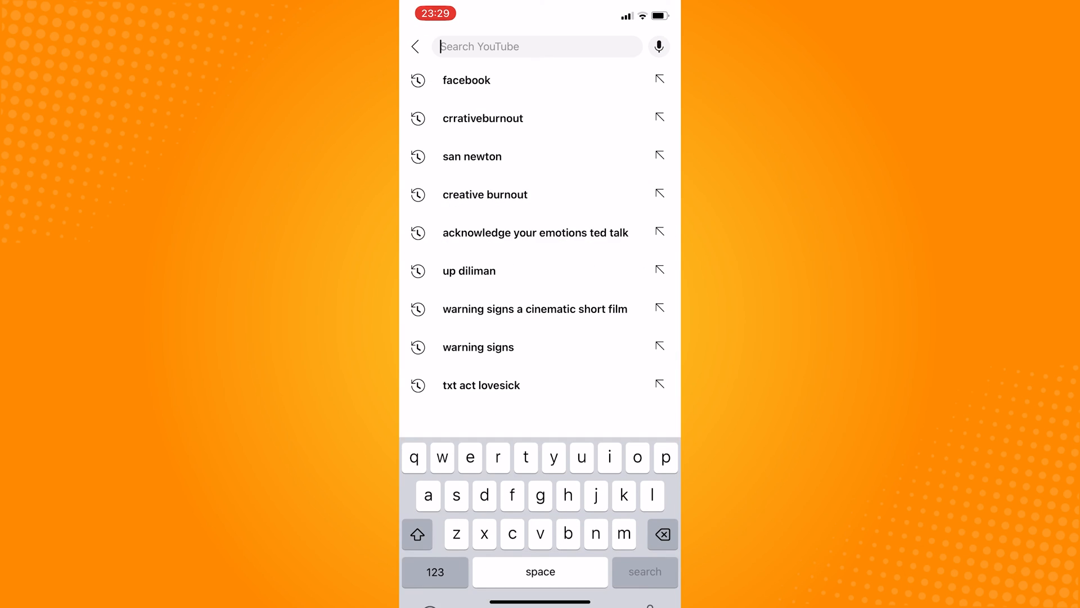
# Search YouTube for "ted talk" via the suggestion after entering "ted"
pyautogui.write('ted')
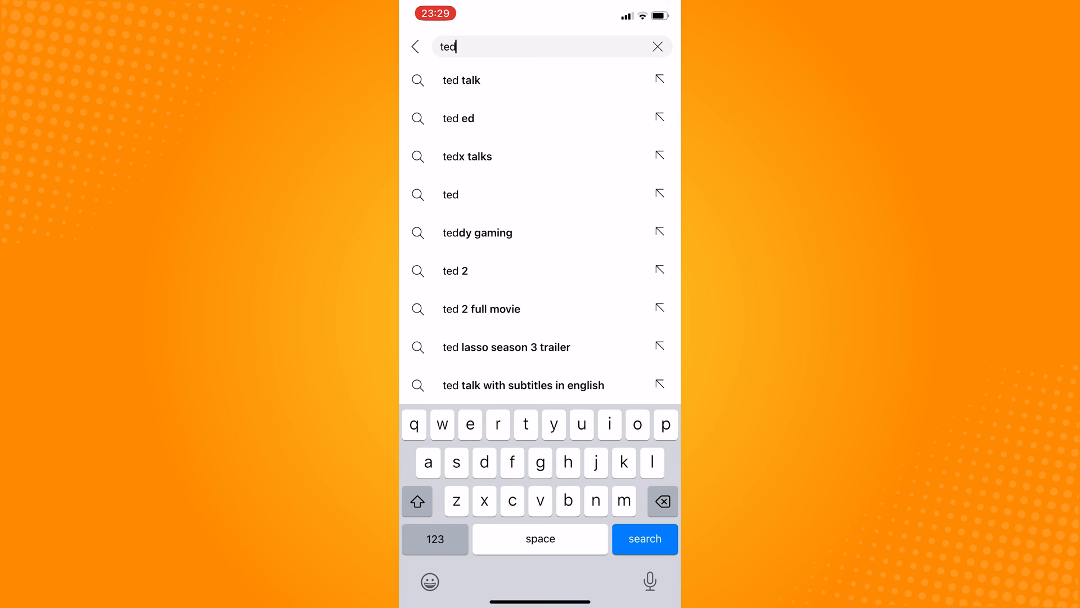
pyautogui.click(460, 80)
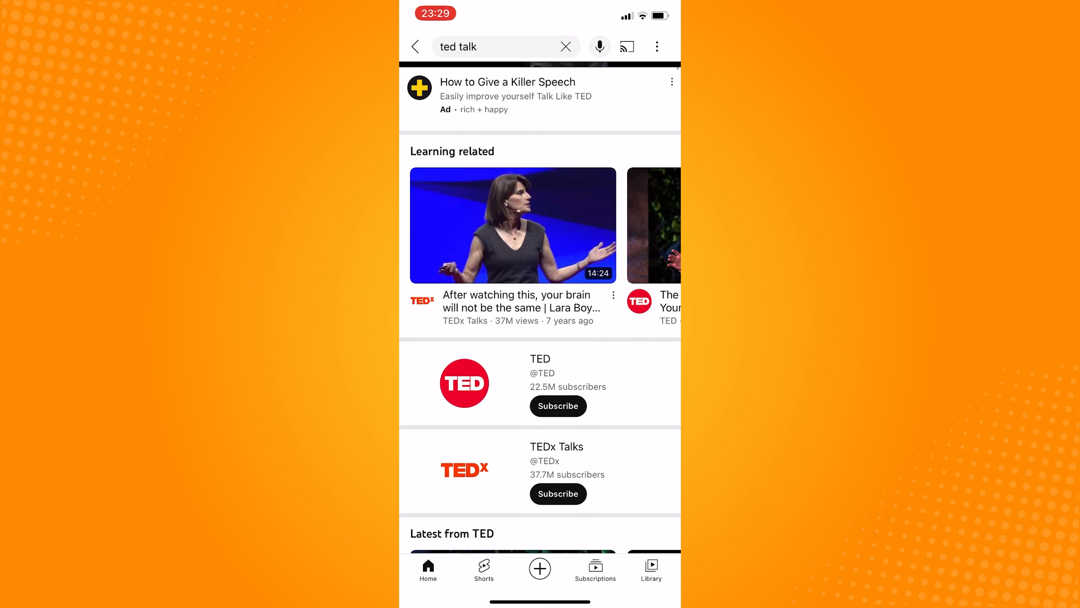